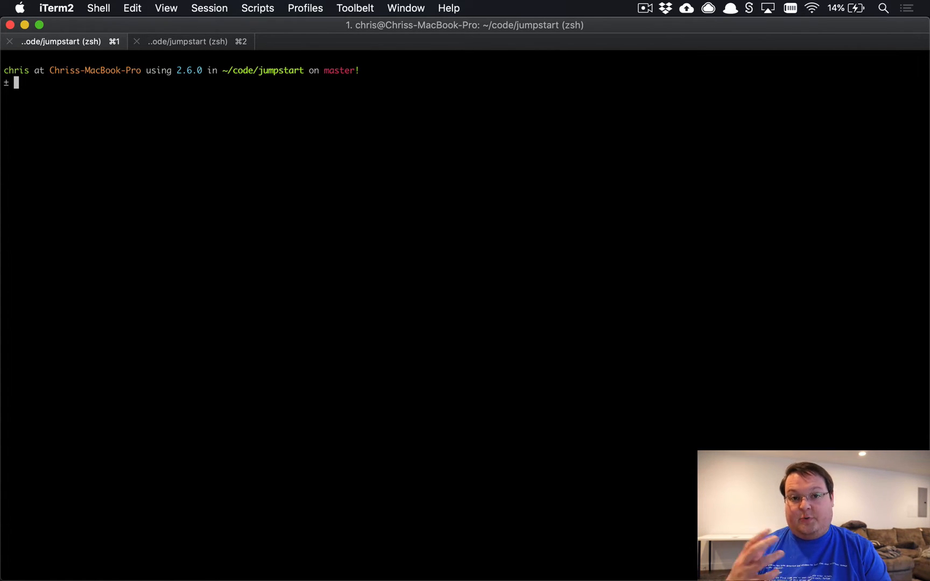
Step: Run `rails new -m template.rb autosaver` to generate the autosaver app from the Jumpstart template
text(rails new -m templat)
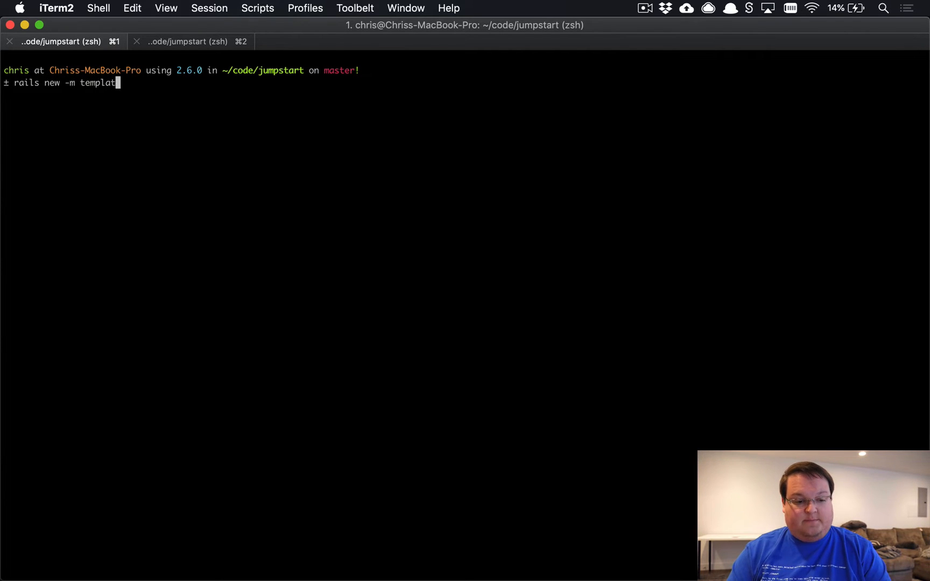
text(e.rb)
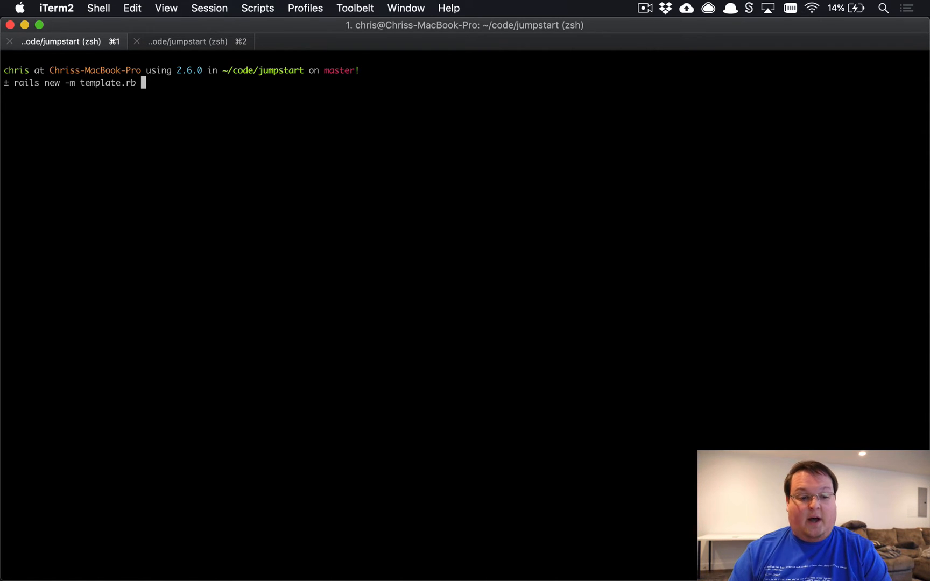
text(autosaver)
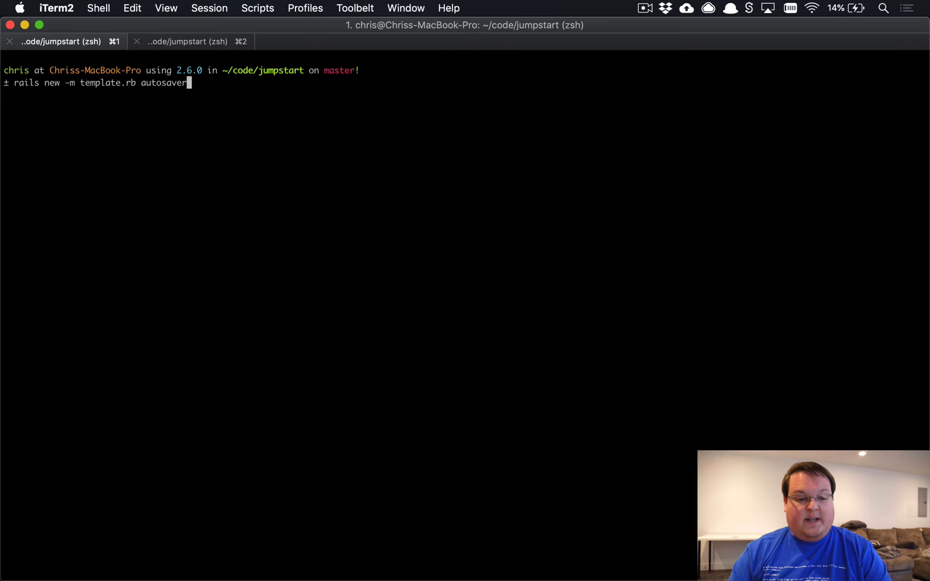
key(Return)
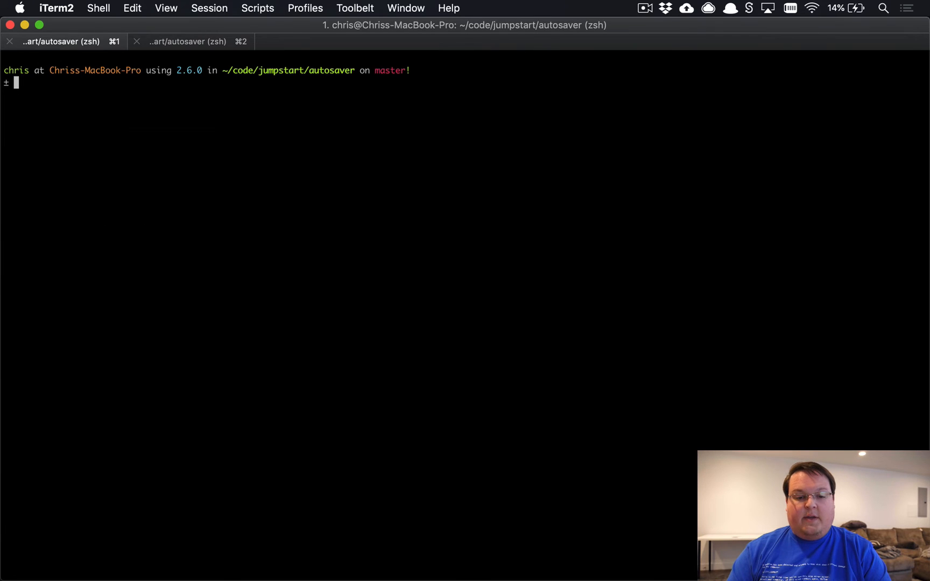
Step: Run `rails webpacker:install:stimulus` to install Stimulus in the autosaver app
text(rails w)
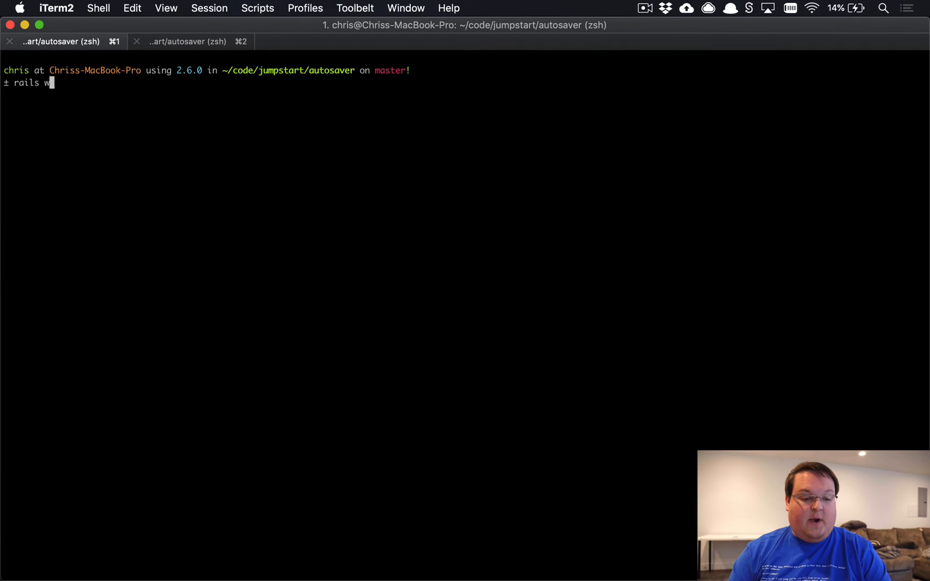
text(ebpacker:inst)
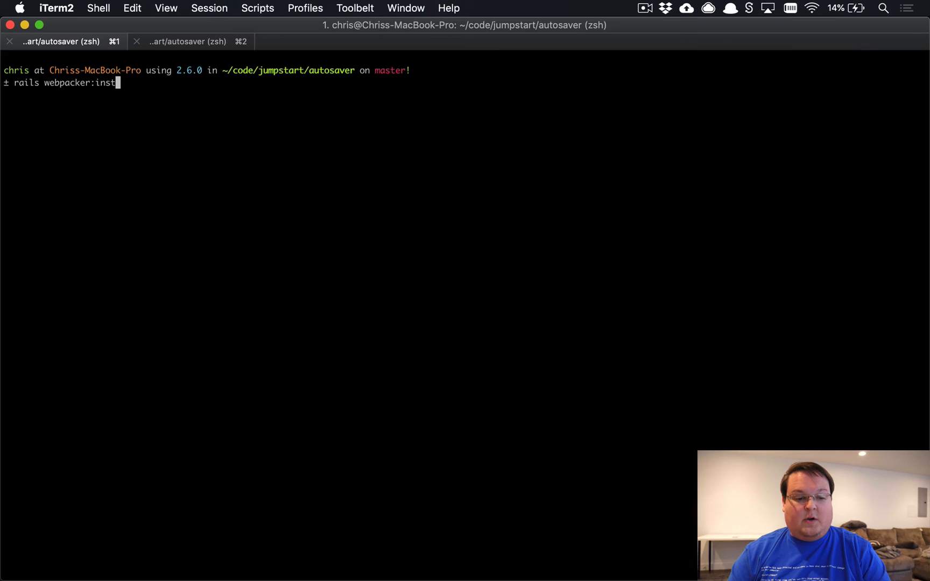
key(Return)
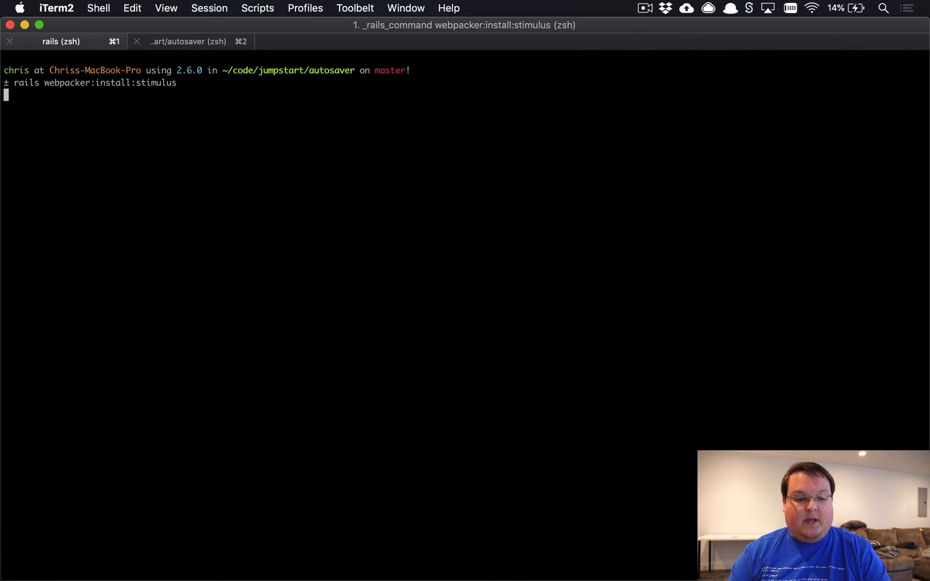